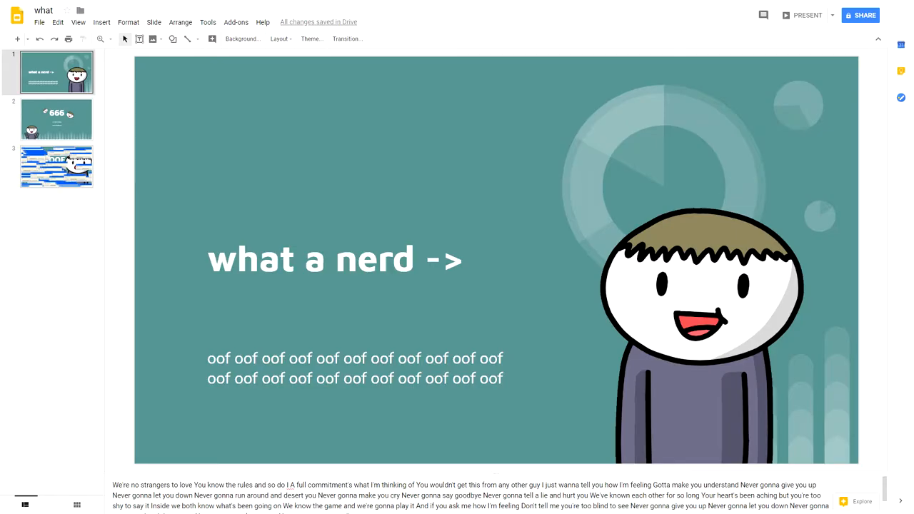
{"action": "left_click", "coordinate": [807, 15]}
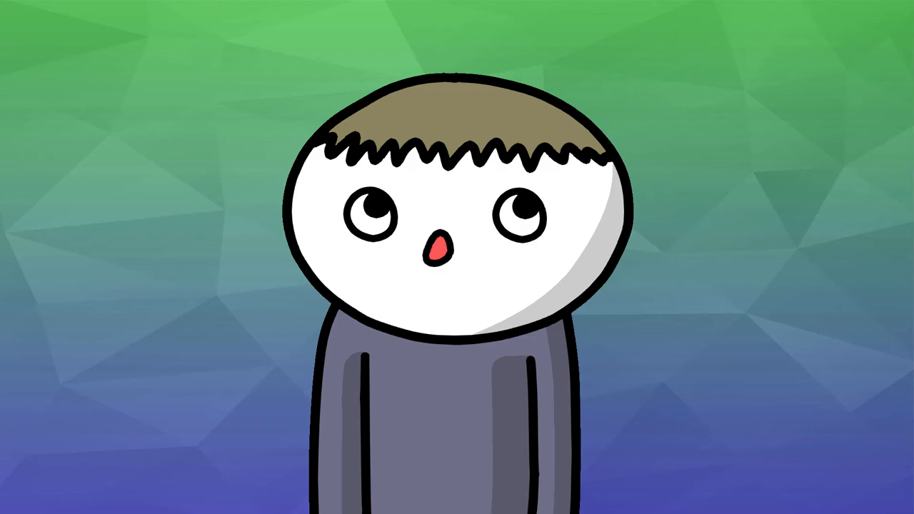